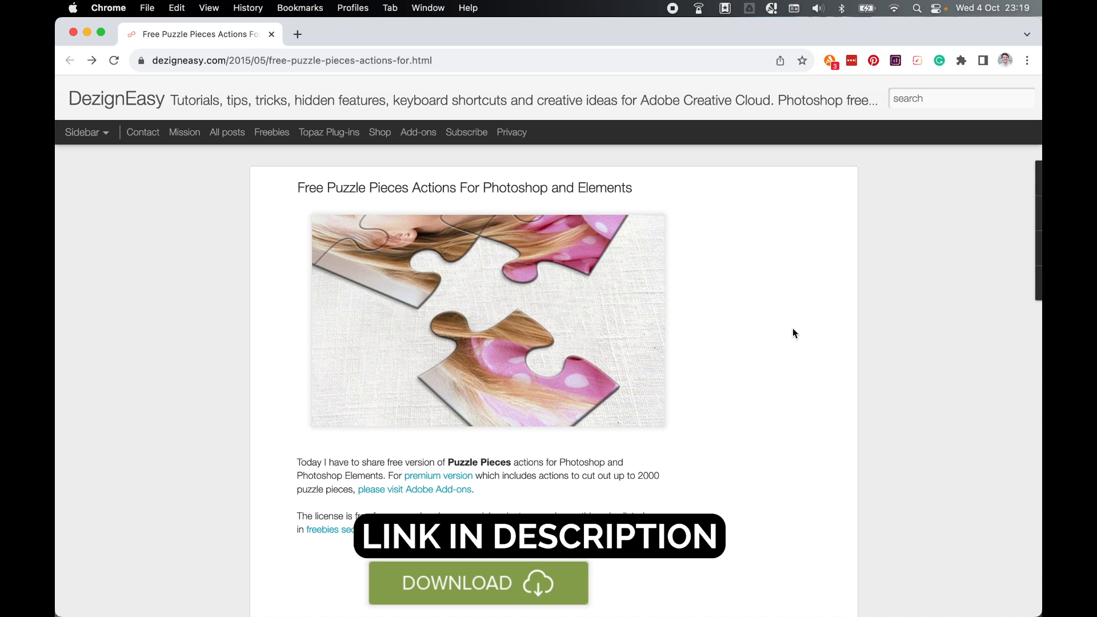
pyautogui.moveTo(250, 276)
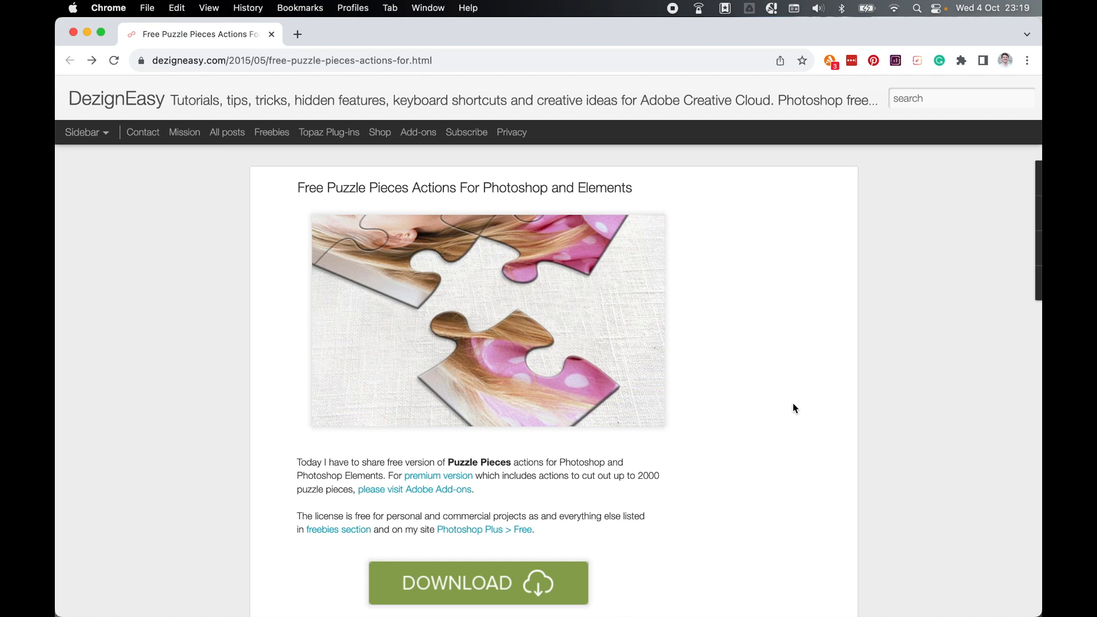
pyautogui.moveTo(752, 445)
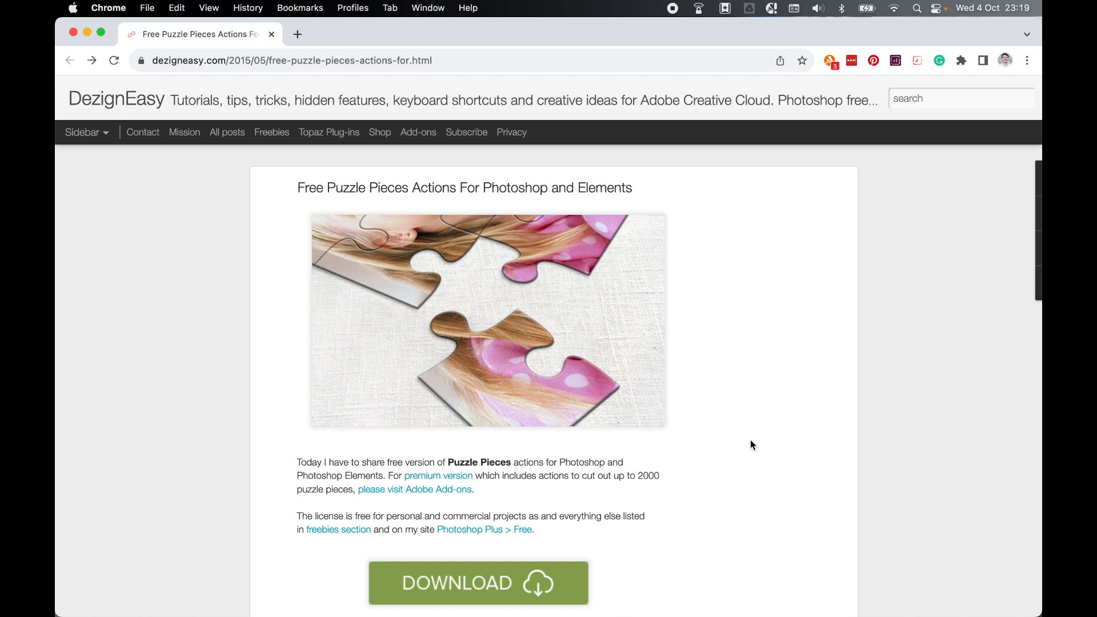
# Step: Download Puzzle Pieces.zip from the DezignEasy link's Google Drive page
pyautogui.click(479, 583)
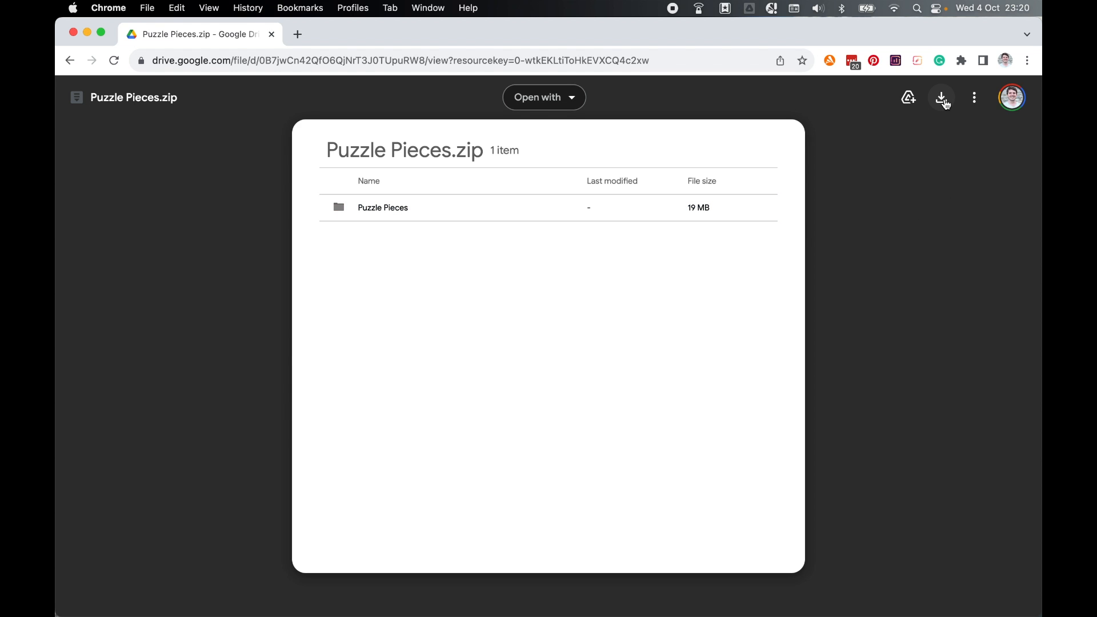
pyautogui.click(940, 97)
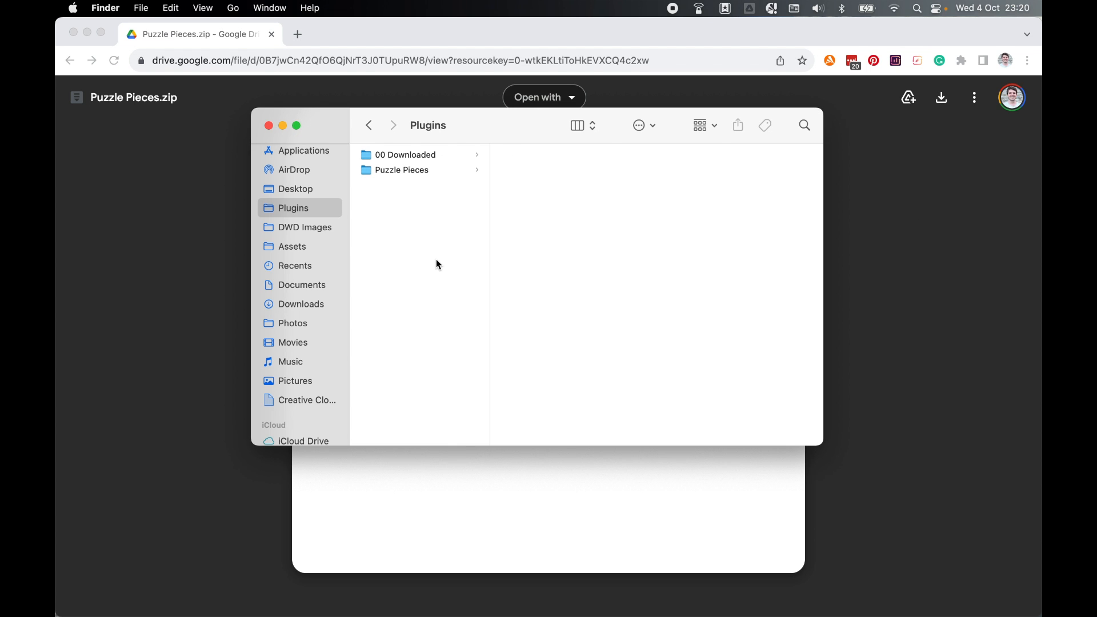
# Step: Browse into Plugins > Puzzle Pieces to reveal Puzzle.atn and the help PDF
pyautogui.click(402, 169)
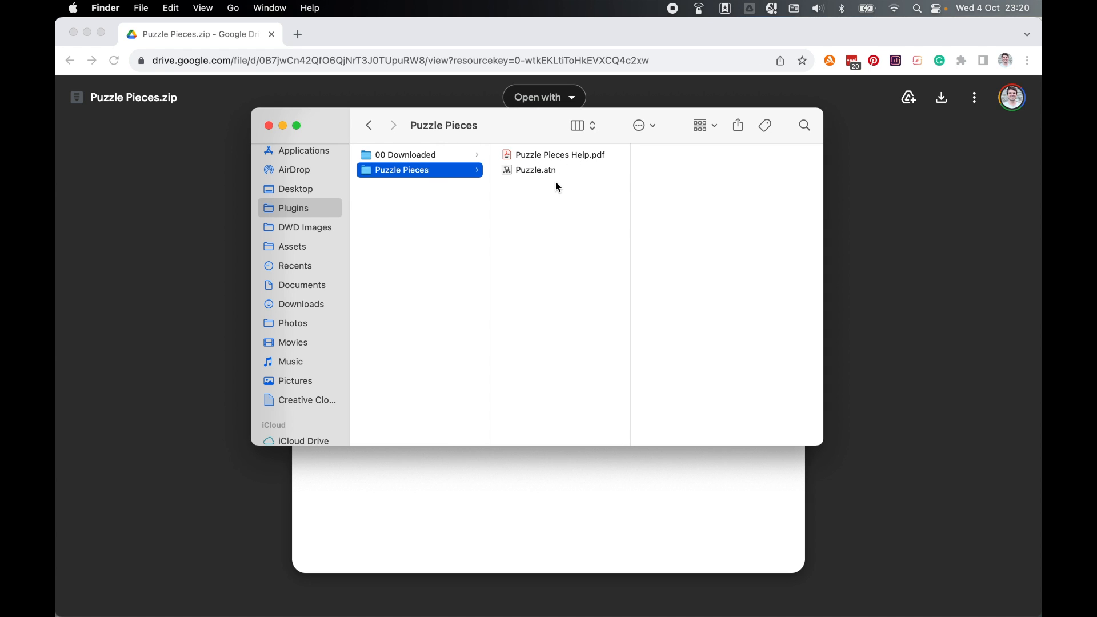
pyautogui.click(535, 170)
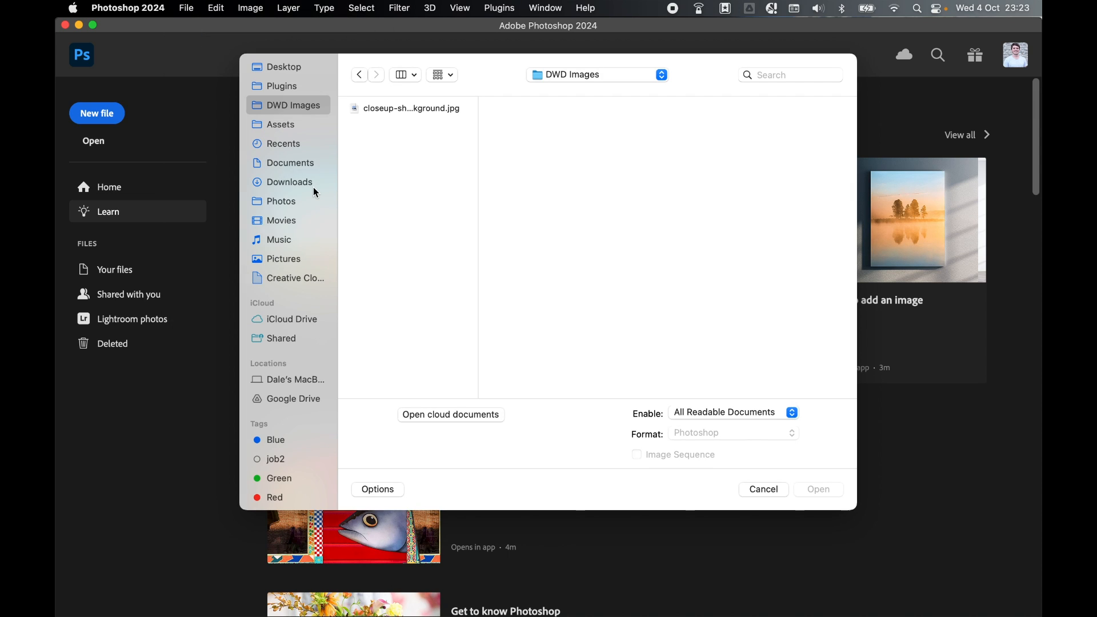
pyautogui.moveTo(368, 208)
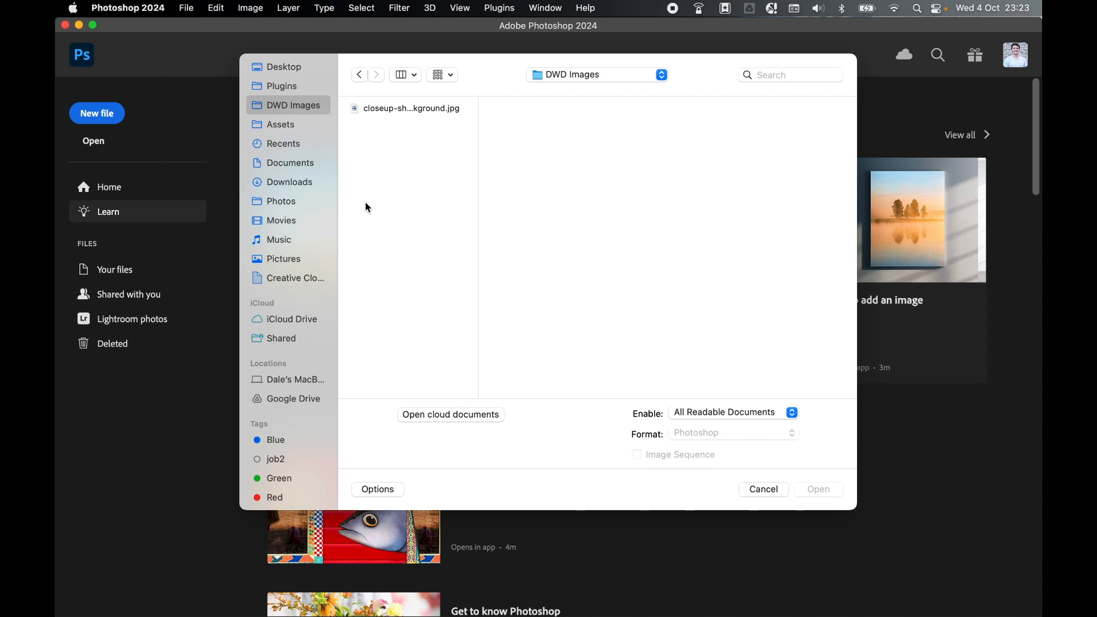
# Step: Open closeup-shot-cute-dog-blue-background.jpg from the DWD Images folder
pyautogui.click(410, 108)
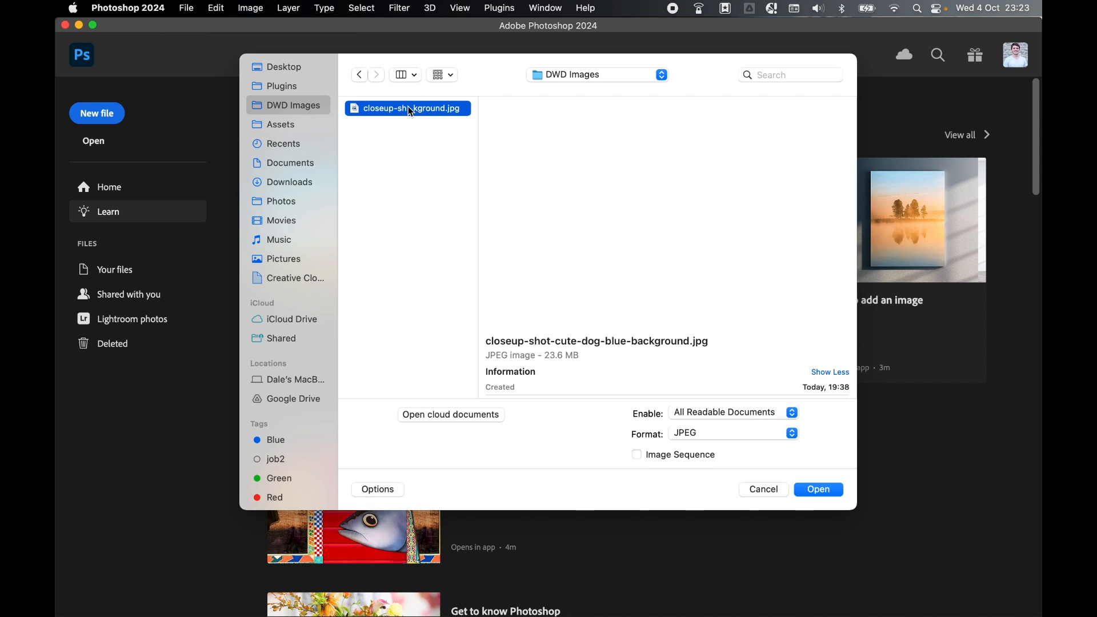
pyautogui.click(817, 489)
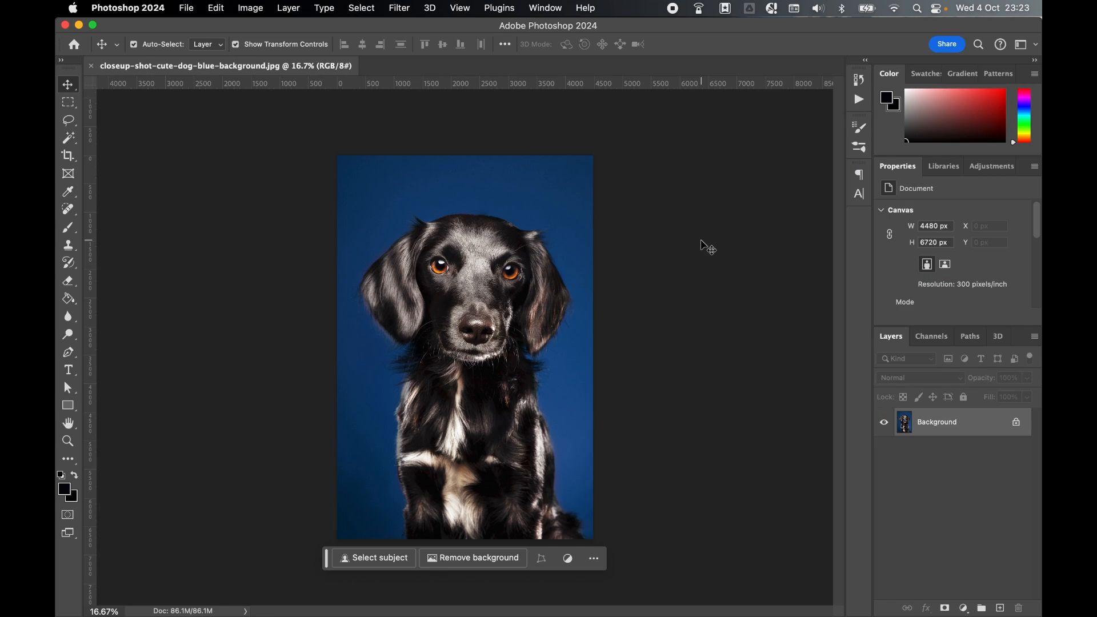
# Step: Load Puzzle.atn from Plugins > Puzzle Pieces through Load Actions
pyautogui.click(545, 8)
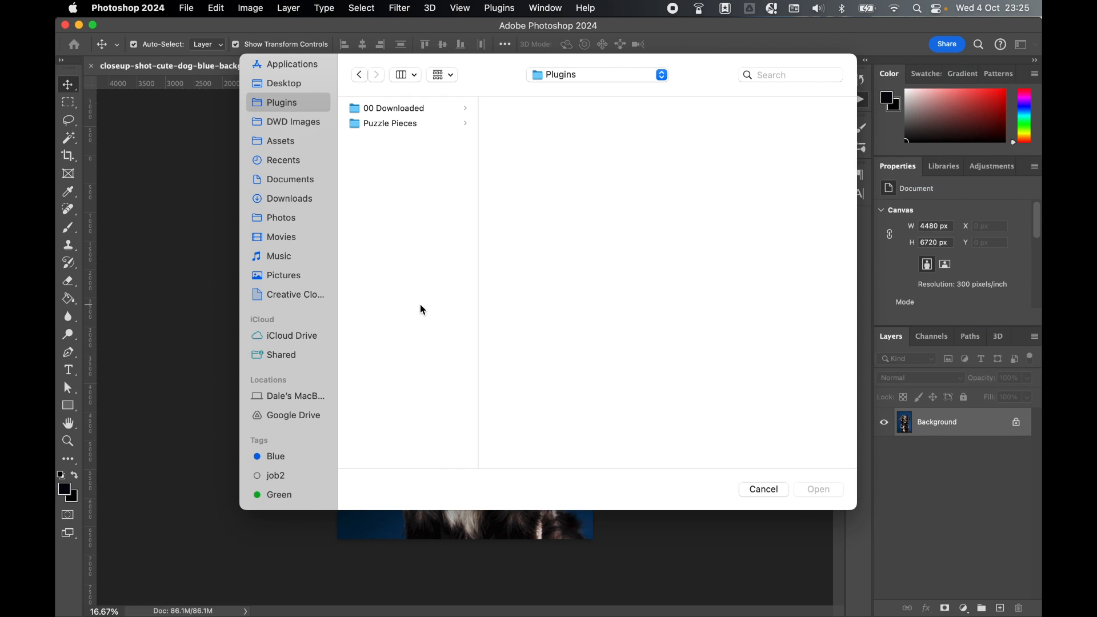
pyautogui.moveTo(423, 107)
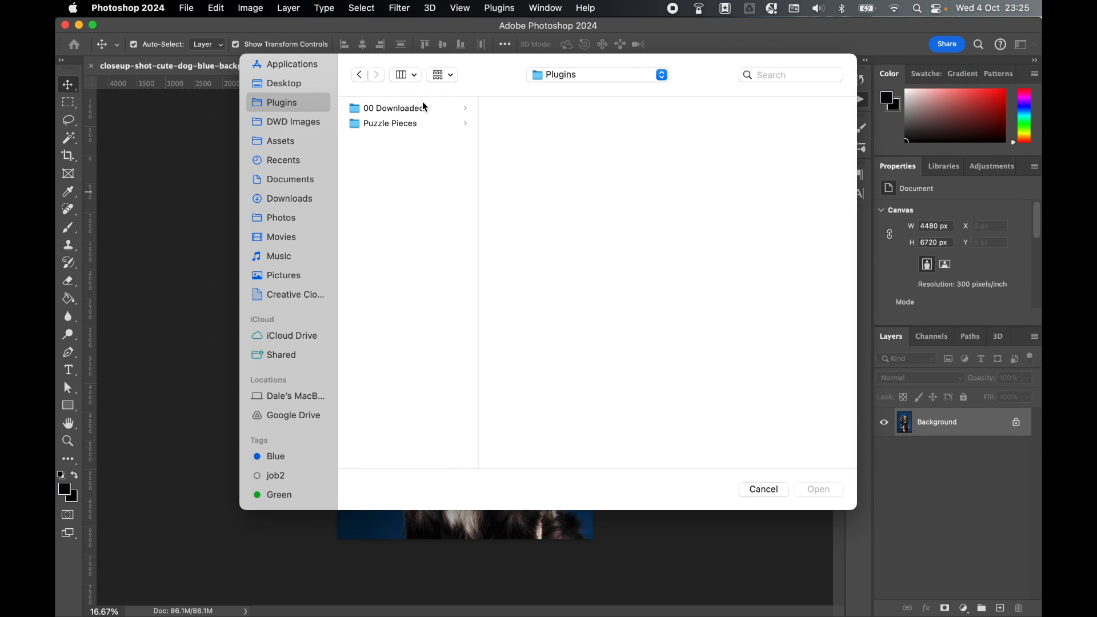
pyautogui.click(390, 123)
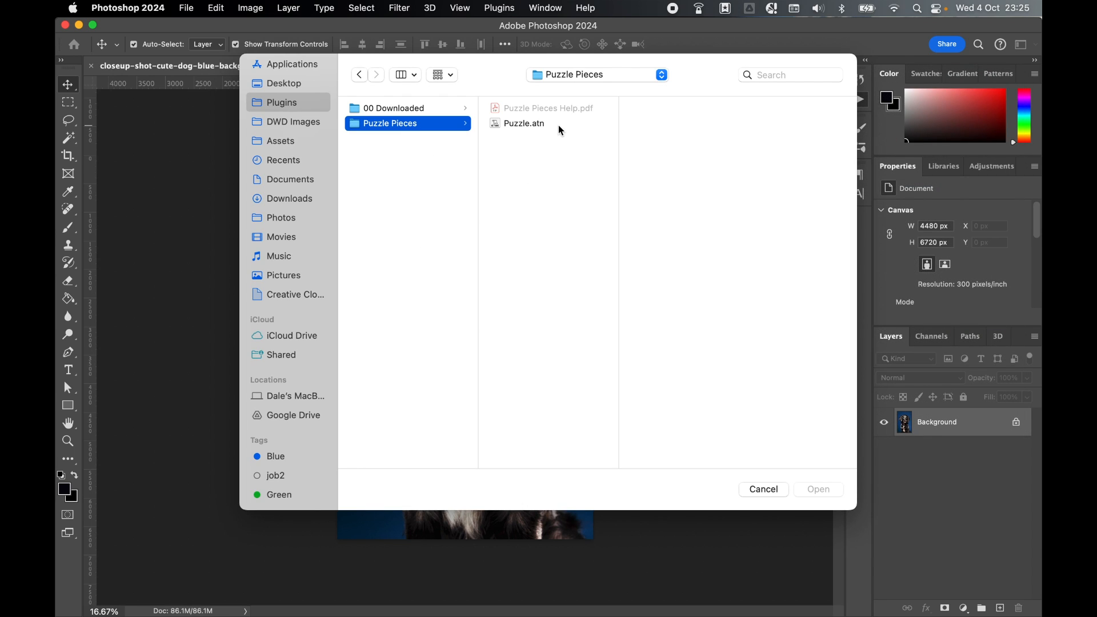
pyautogui.click(523, 123)
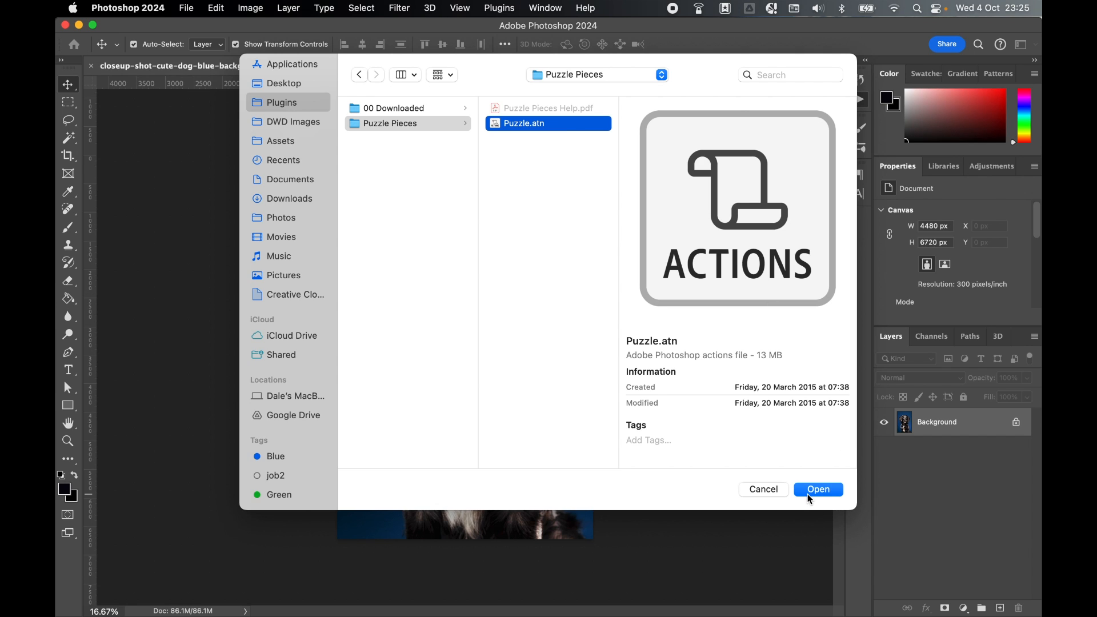
pyautogui.click(817, 489)
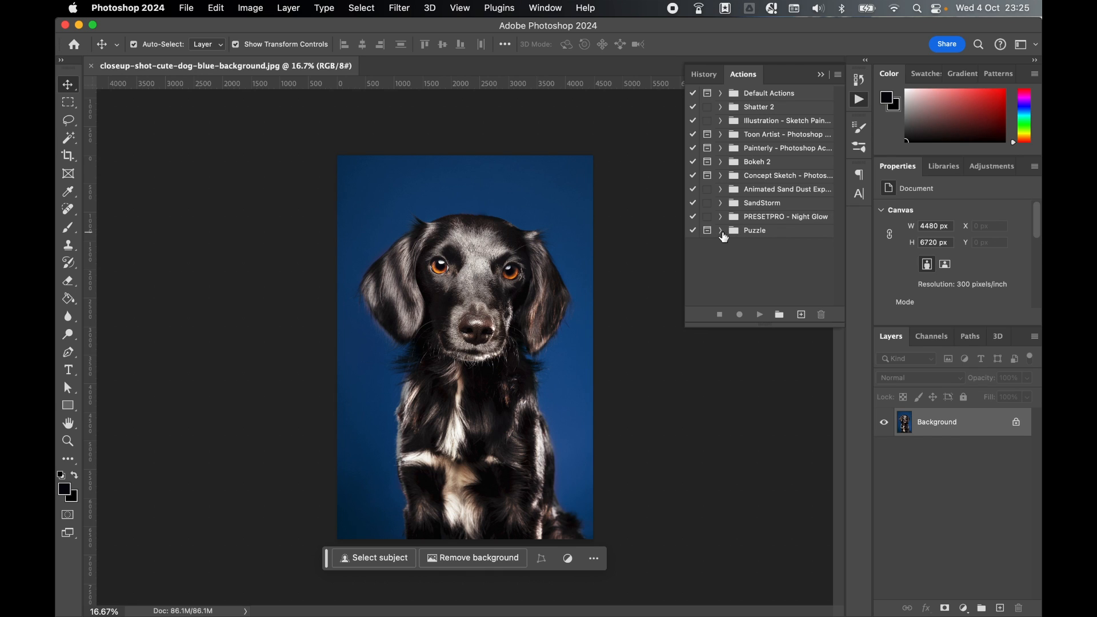
# Step: Expand the Puzzle action set and scroll its piece-count actions down to 140 Pieces (10x14)
pyautogui.click(720, 230)
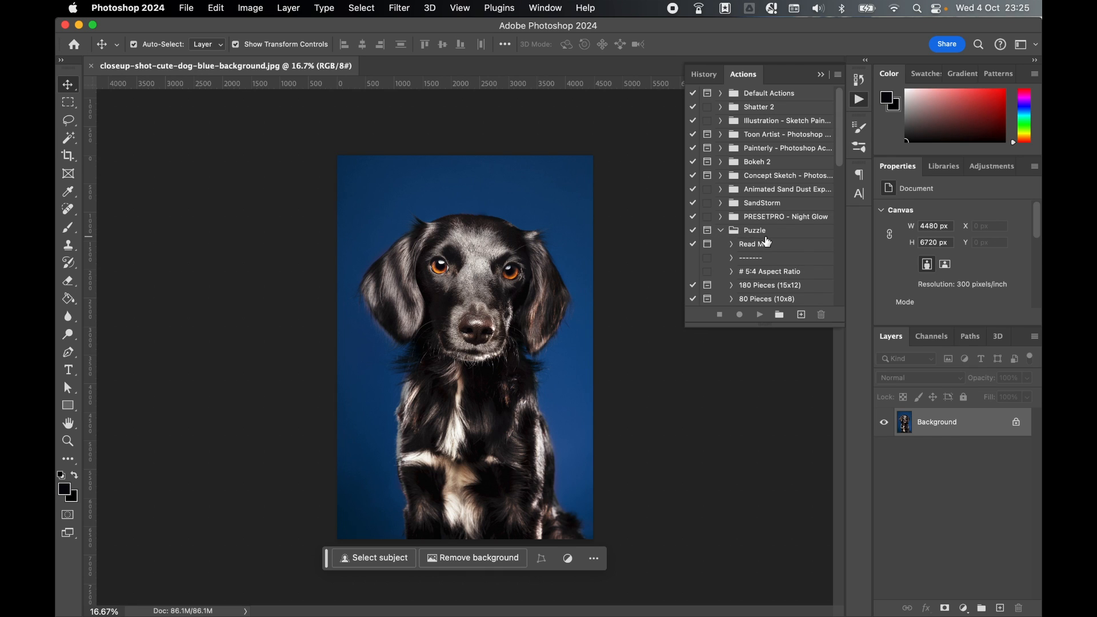
pyautogui.scroll(-3)
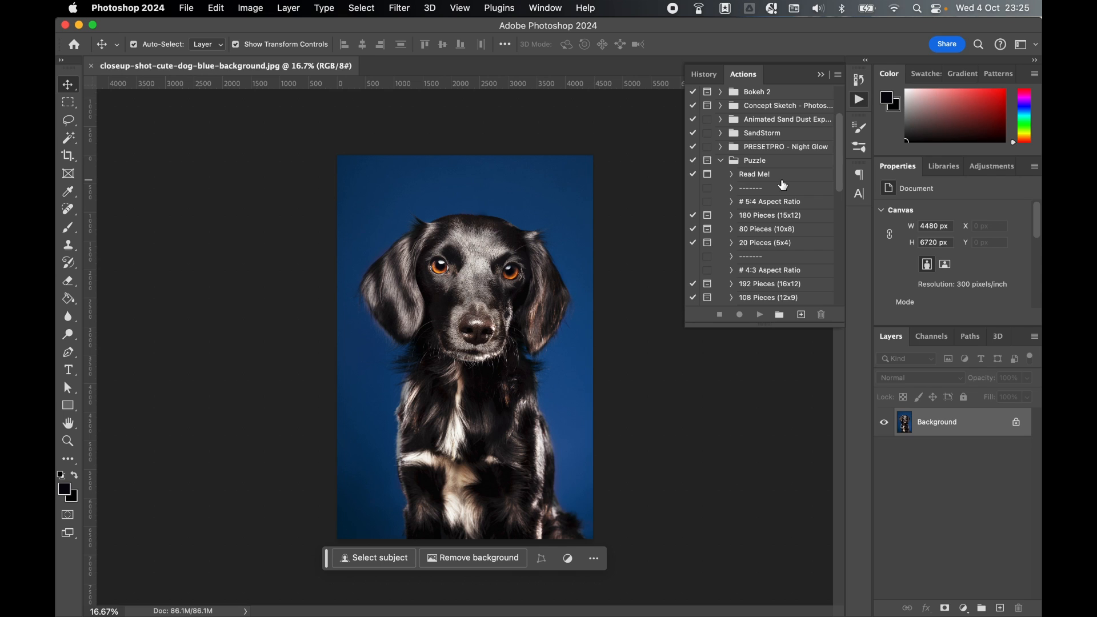
pyautogui.moveTo(775, 204)
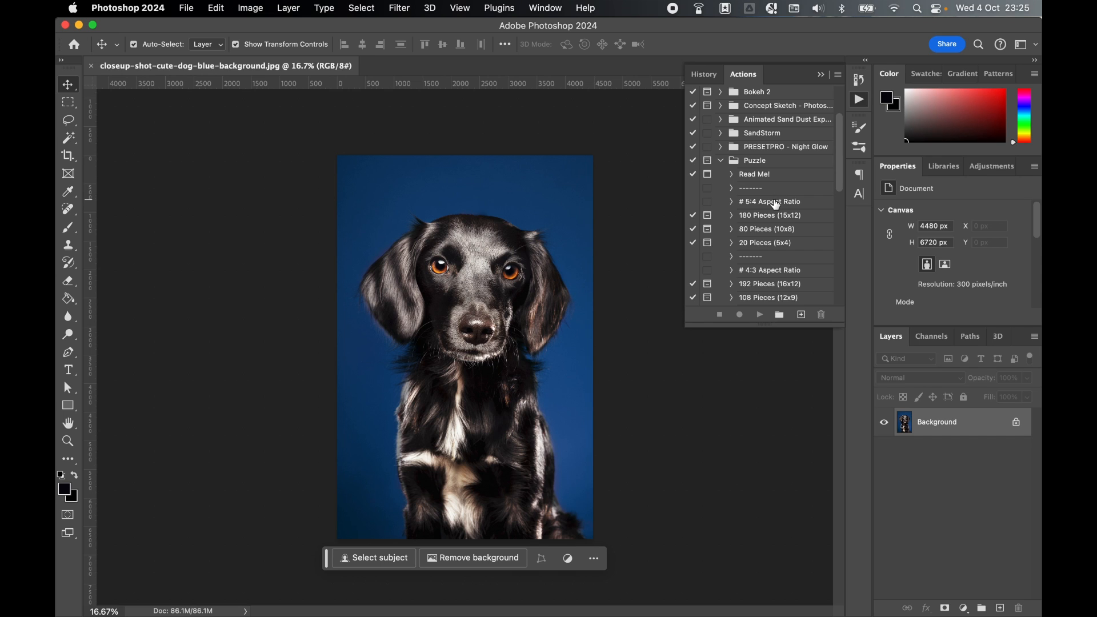
pyautogui.scroll(-3)
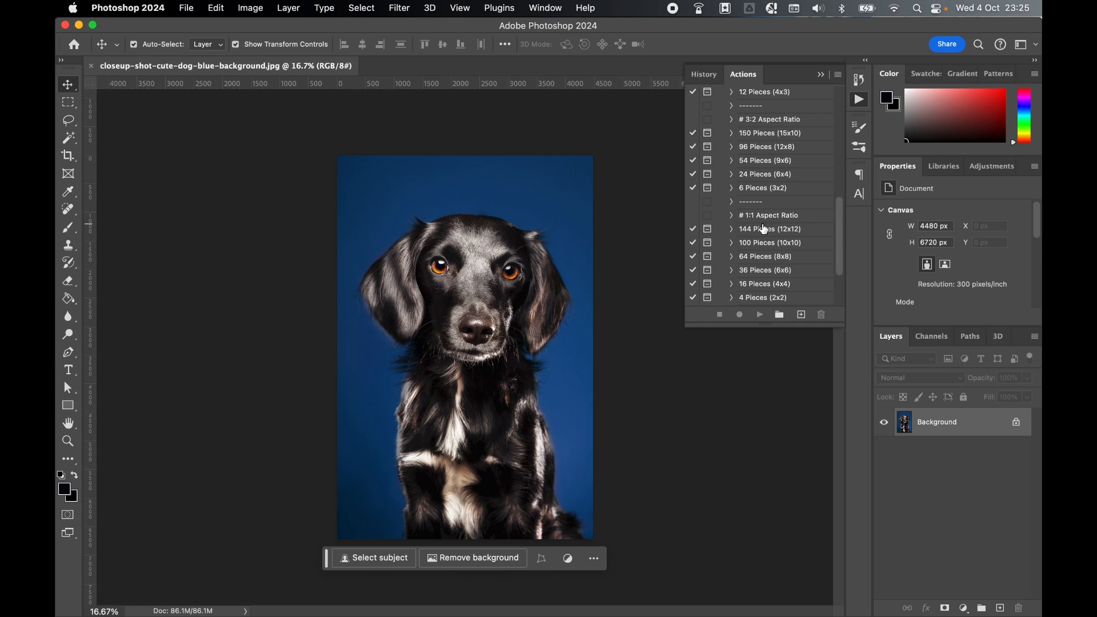
pyautogui.scroll(-3)
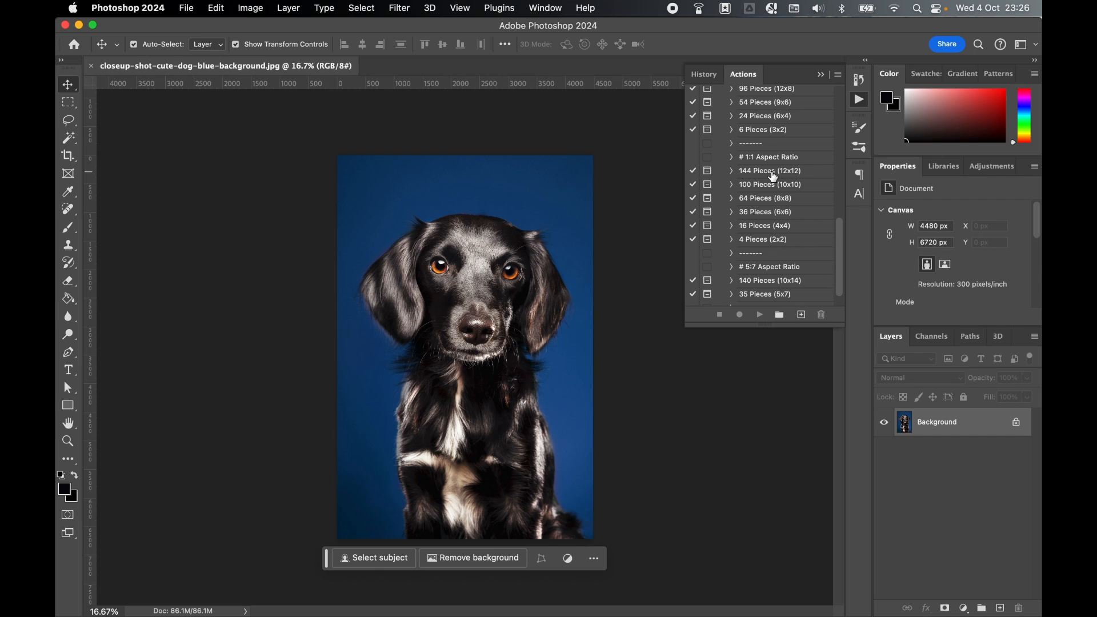
pyautogui.scroll(-3)
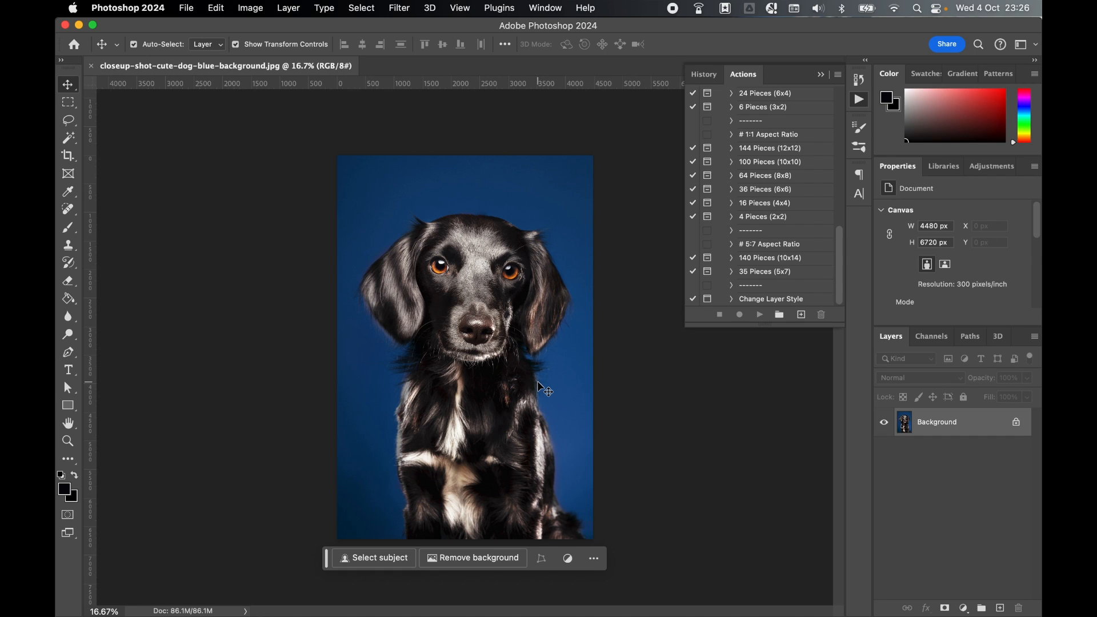
pyautogui.moveTo(829, 174)
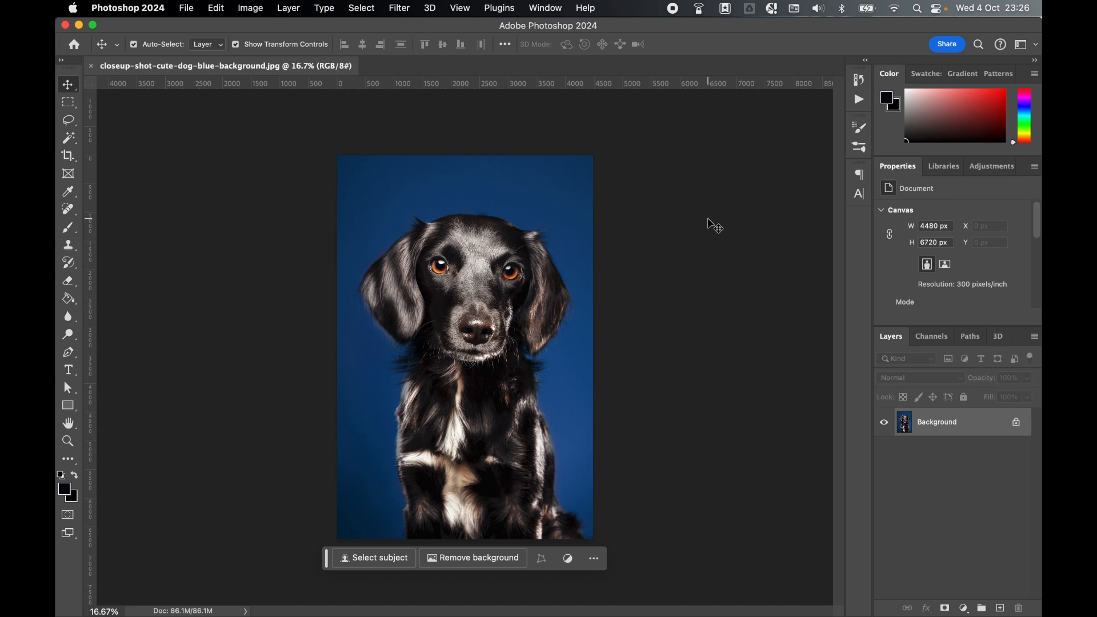
# Step: Crop the photo using the Crop tool's Ratio mode at 5 by 7
pyautogui.click(68, 155)
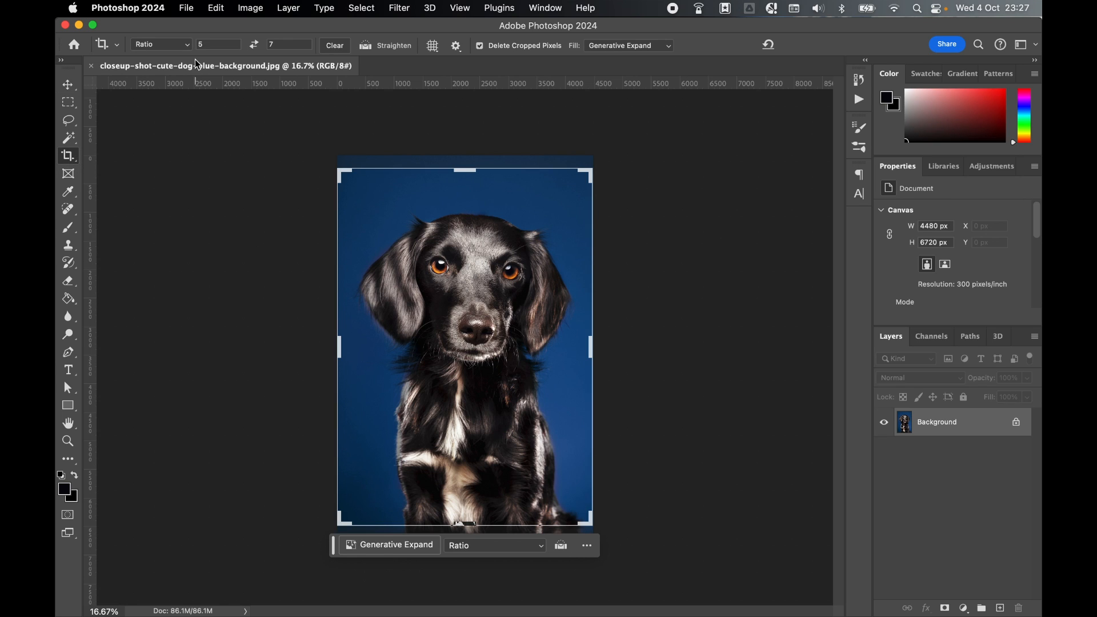
pyautogui.click(161, 44)
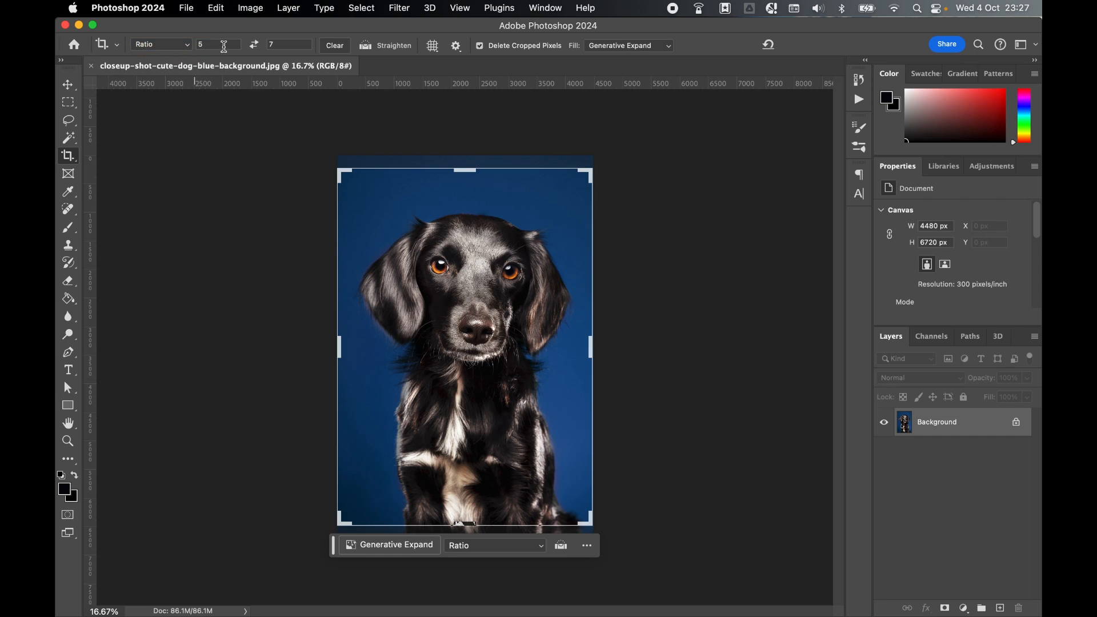
pyautogui.click(210, 45)
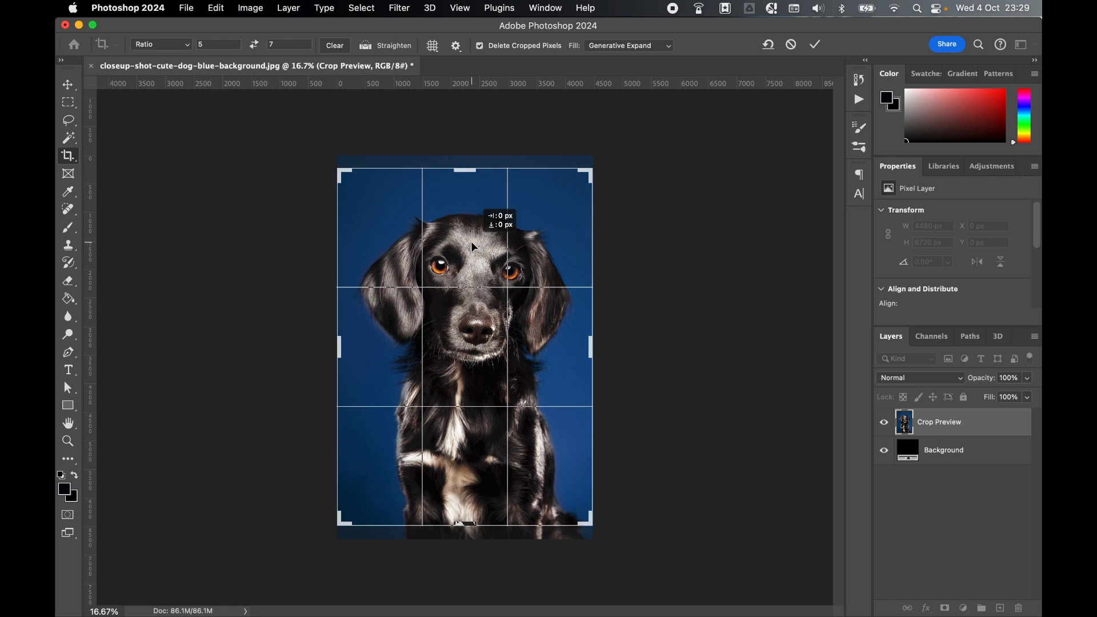
pyautogui.click(813, 44)
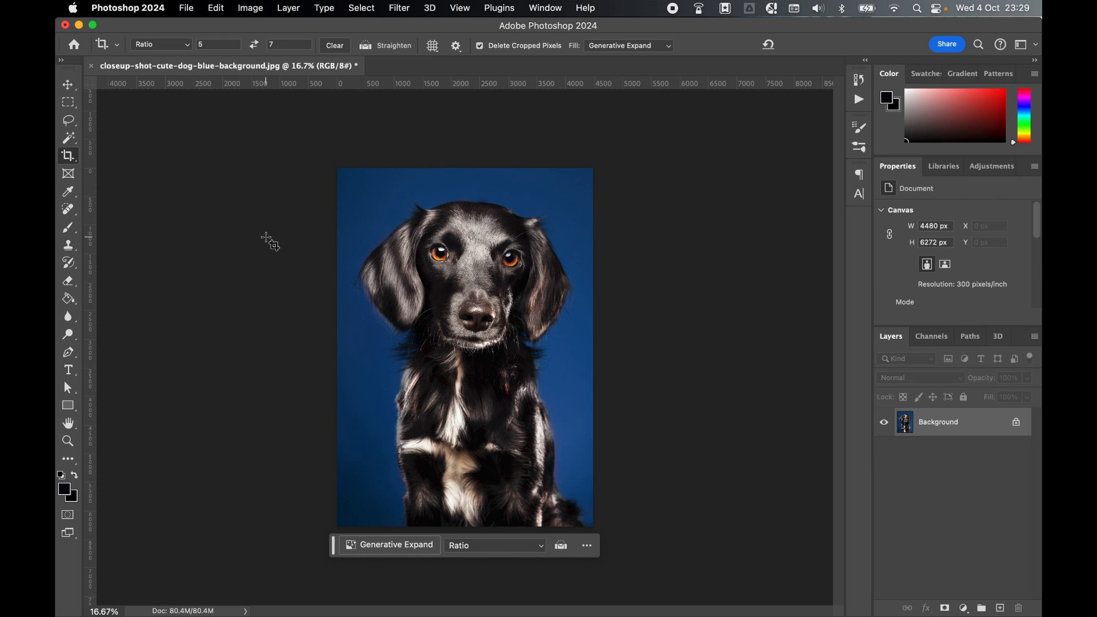
# Step: Reopen the Actions panel showing the Puzzle set to run 140 Pieces (10x14)
pyautogui.click(858, 99)
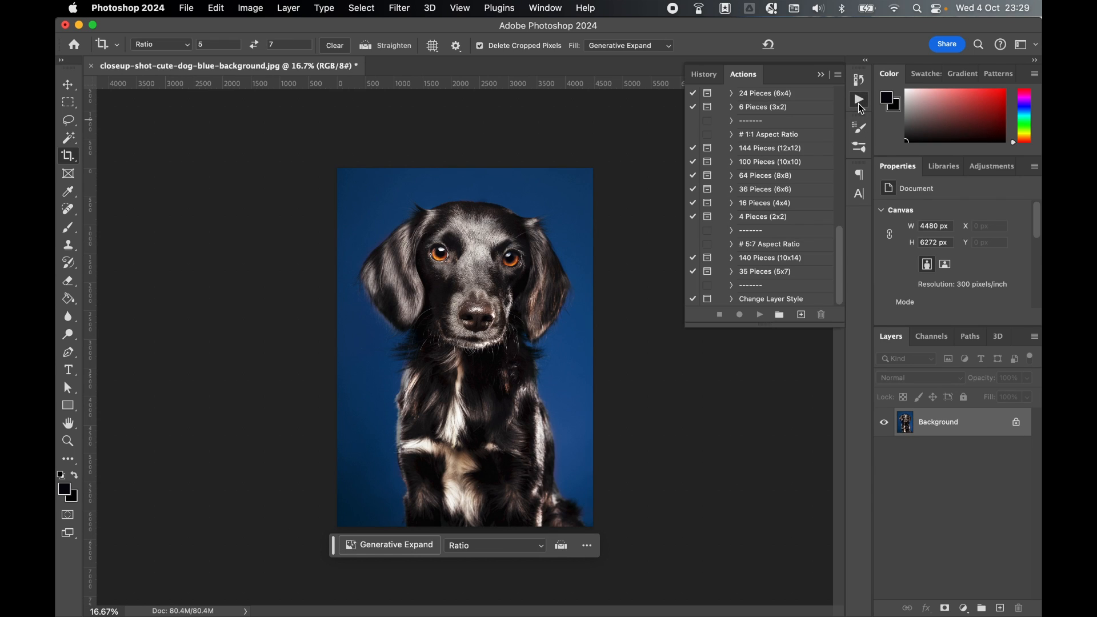
pyautogui.moveTo(772, 258)
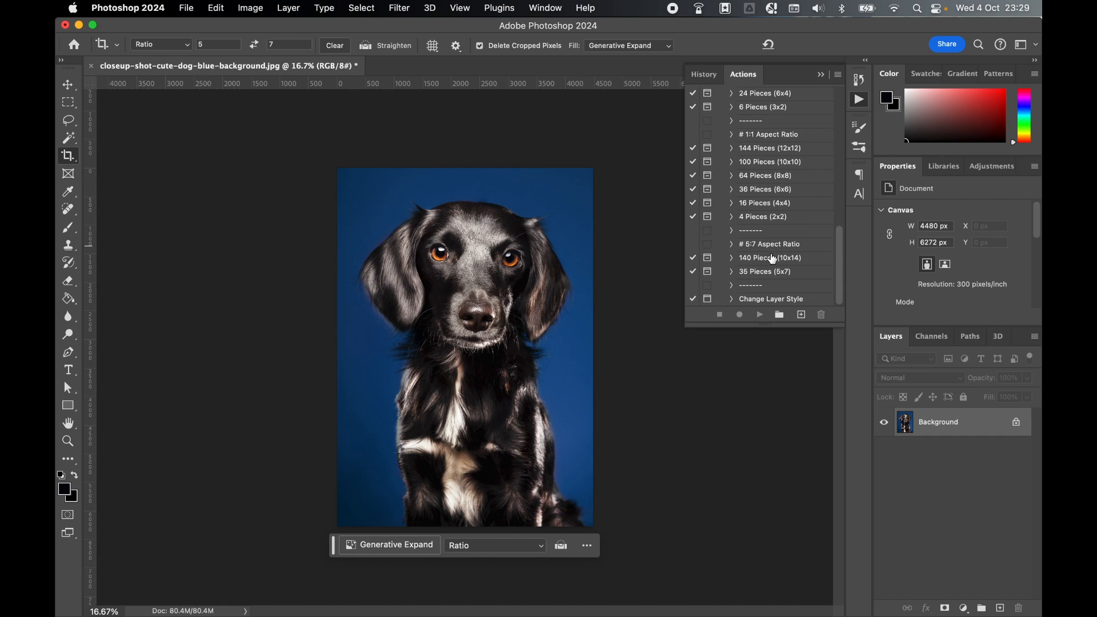
pyautogui.moveTo(800, 267)
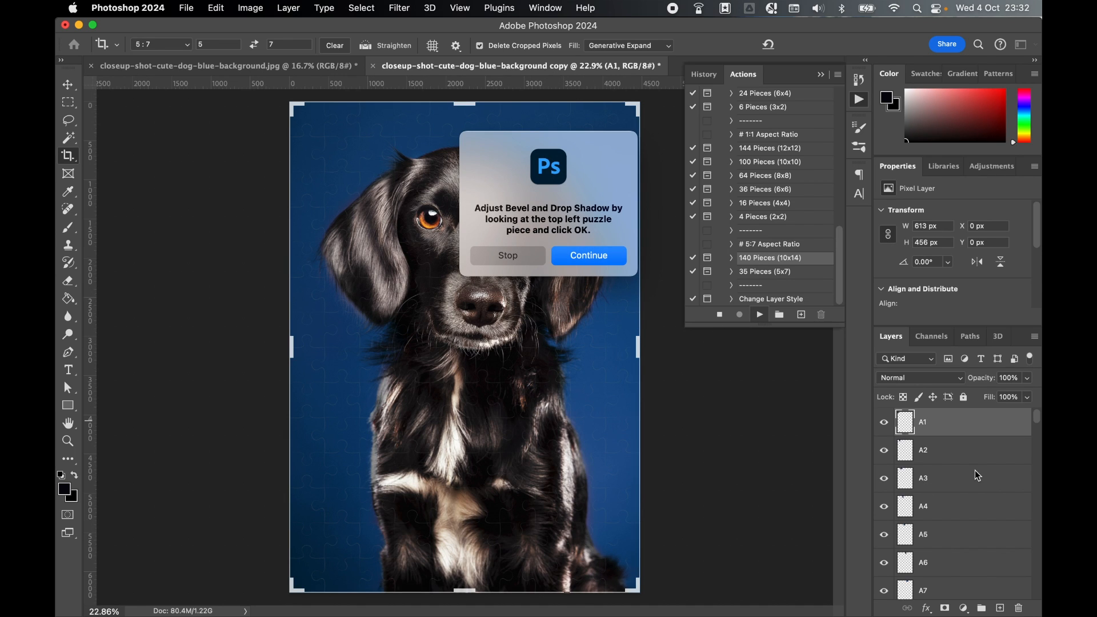
pyautogui.moveTo(932, 453)
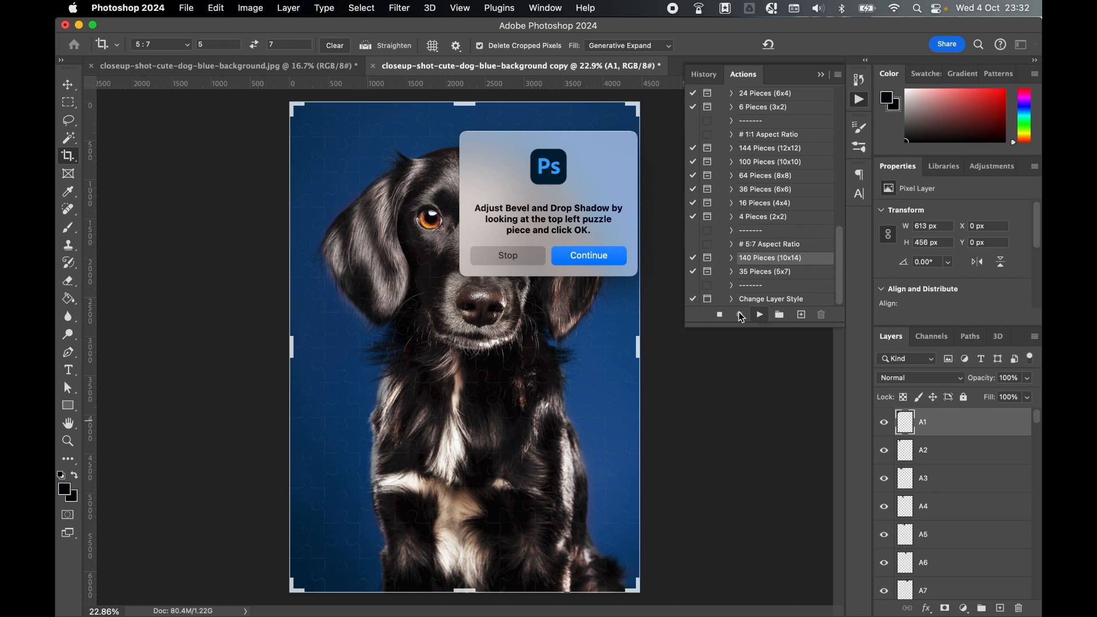
# Step: Continue the action and style piece A1: no Bevel & Emboss, 6 px stroke, 38 px drop shadow
pyautogui.click(588, 255)
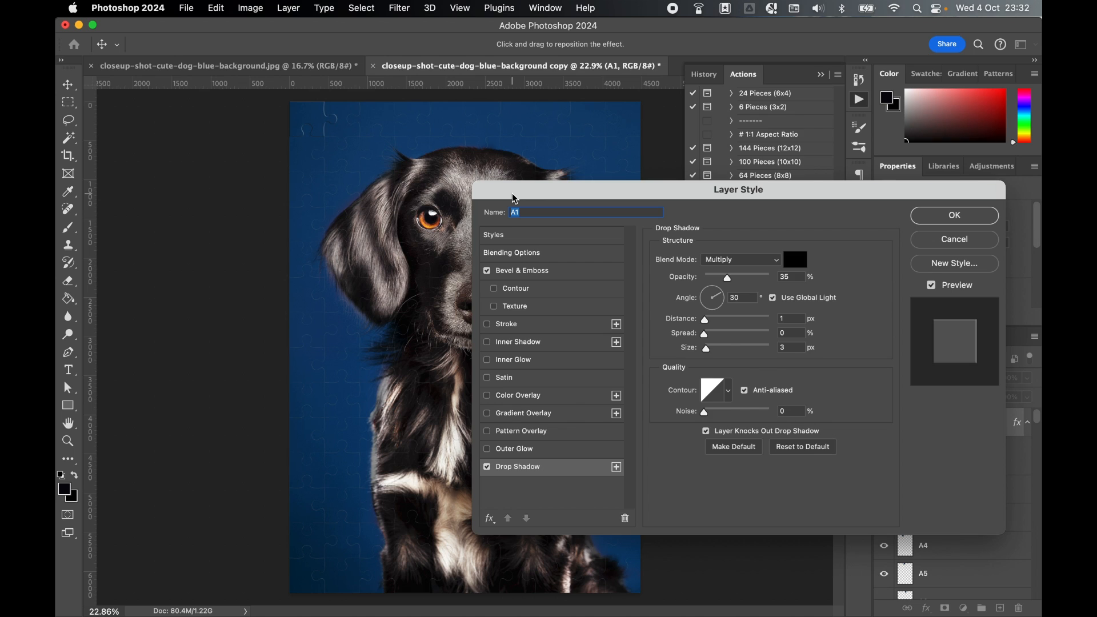
pyautogui.moveTo(388, 217)
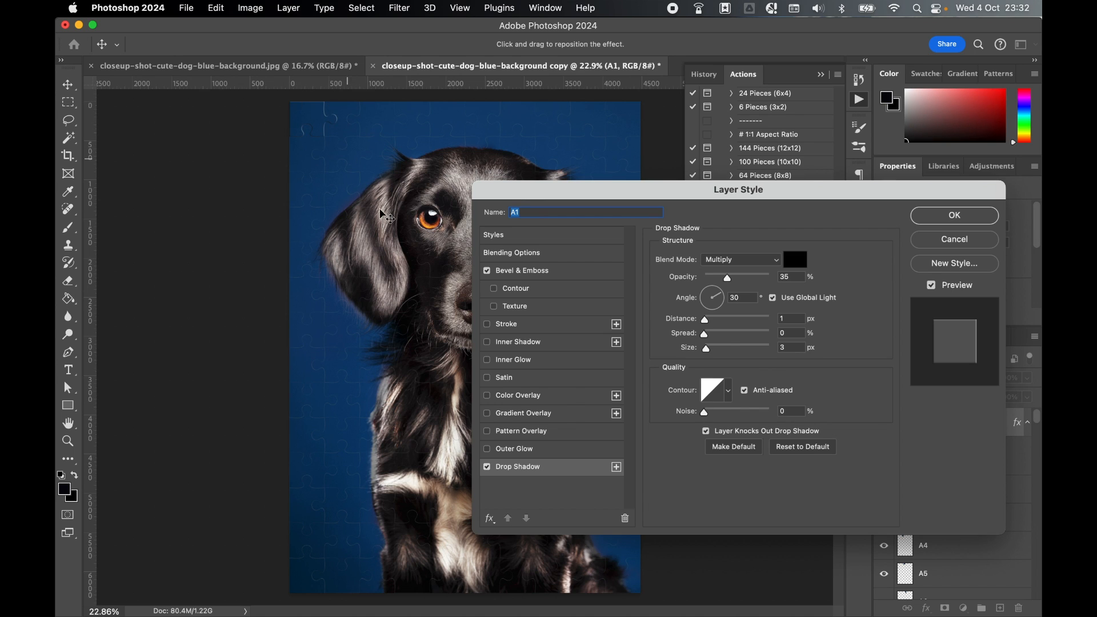
pyautogui.click(487, 467)
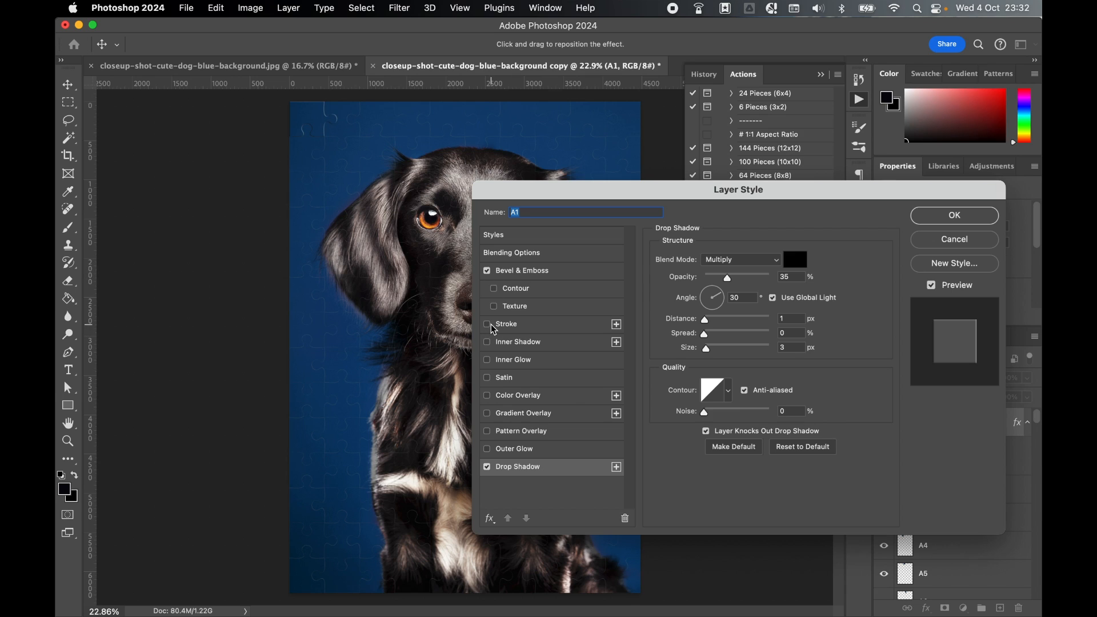
pyautogui.click(486, 271)
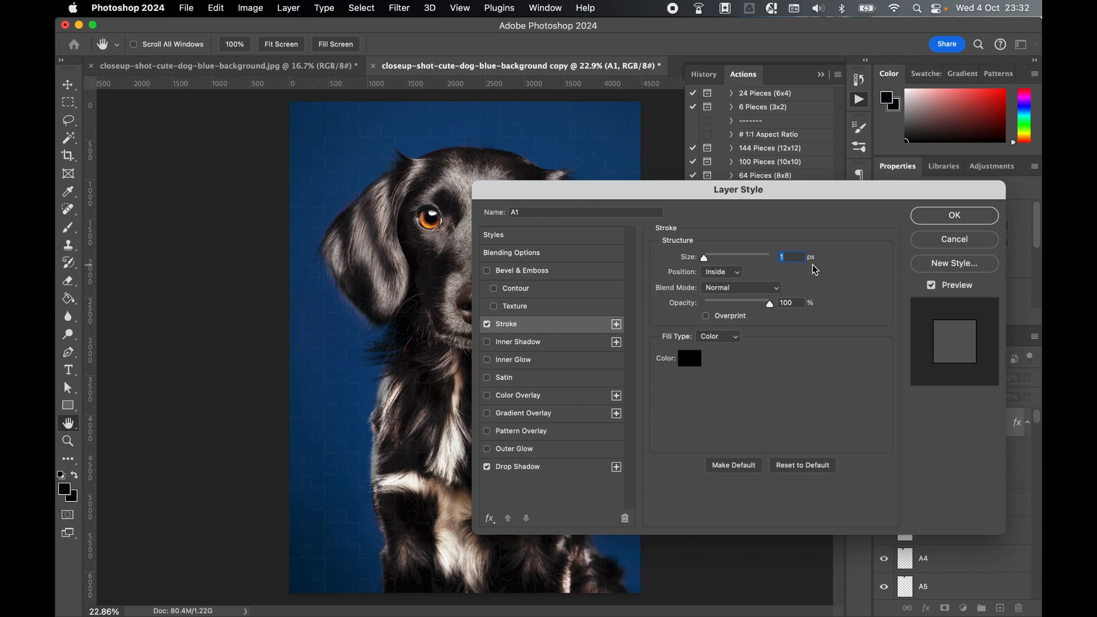
pyautogui.write('6')
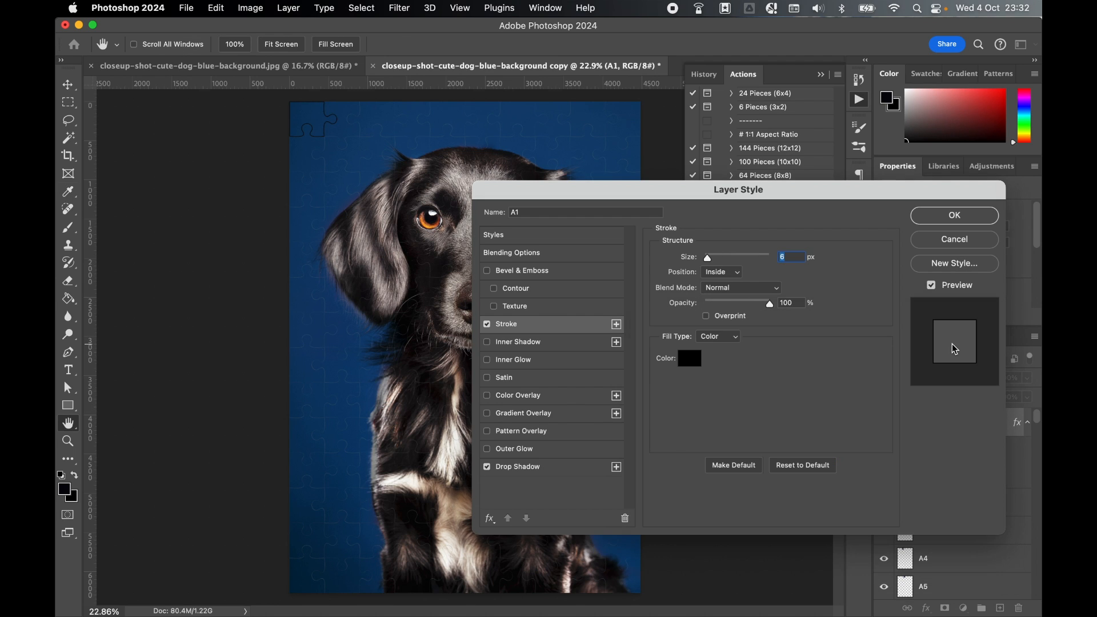
pyautogui.click(517, 467)
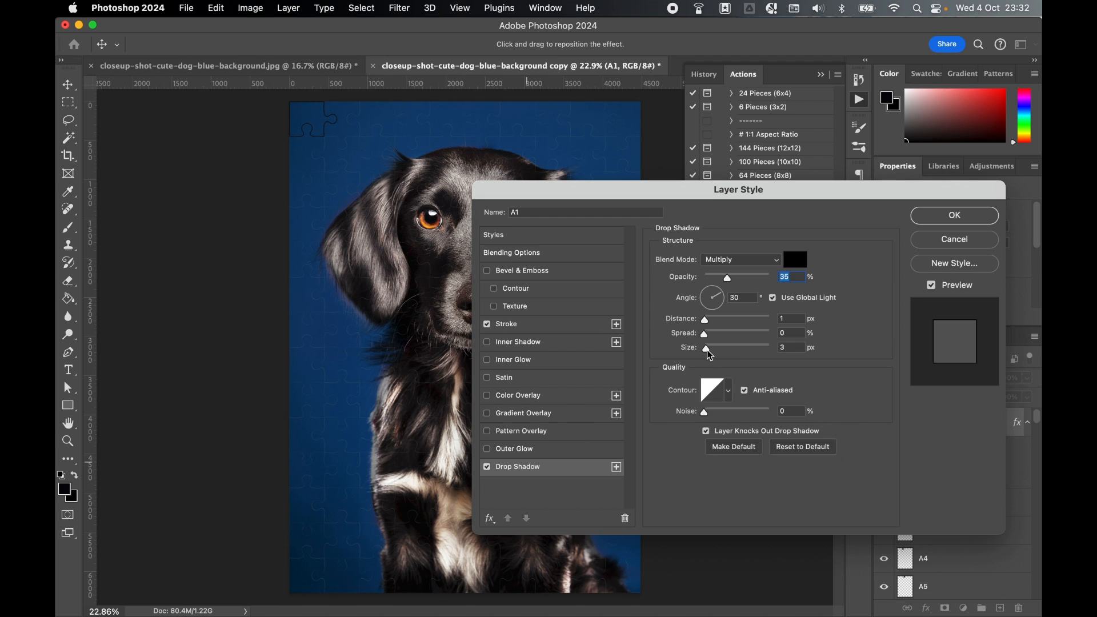
pyautogui.moveTo(705, 347); pyautogui.dragTo(717, 347)
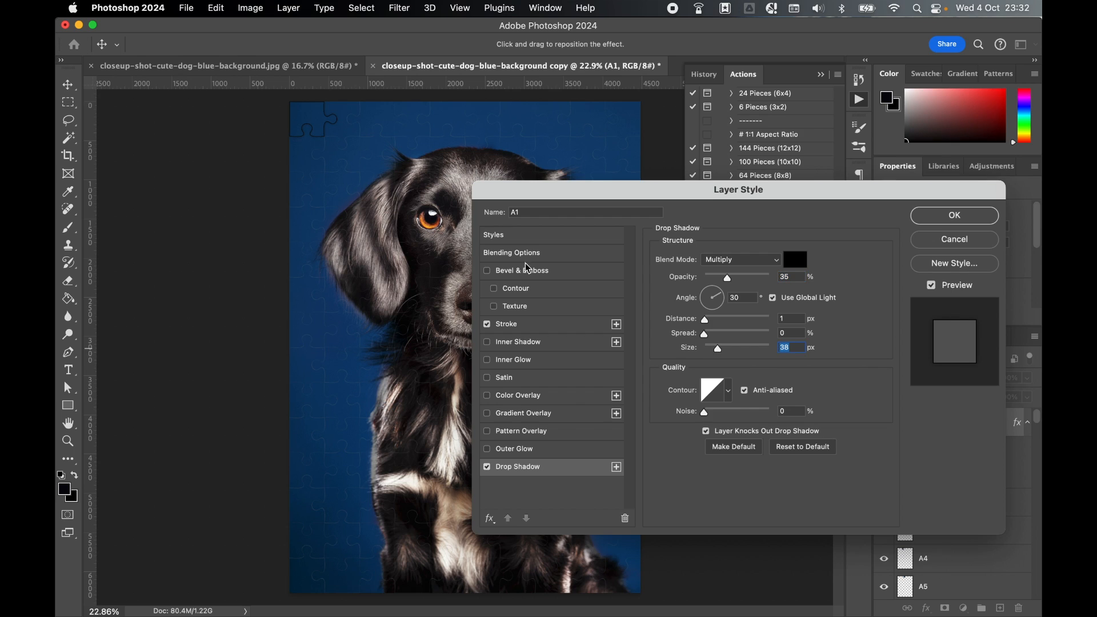
pyautogui.moveTo(336, 151)
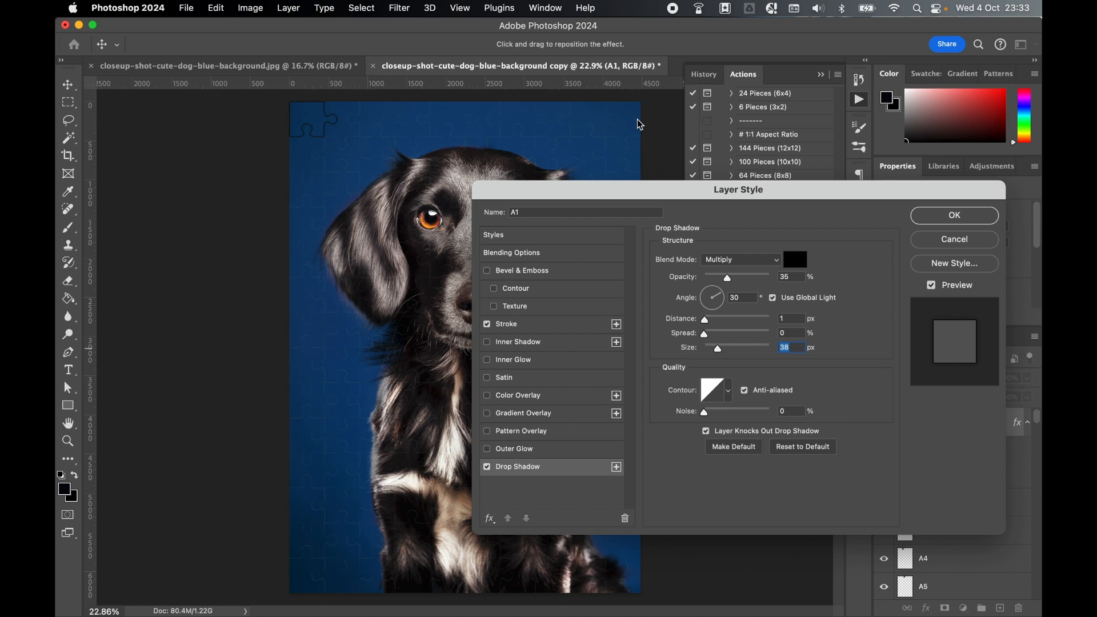
pyautogui.moveTo(710, 204)
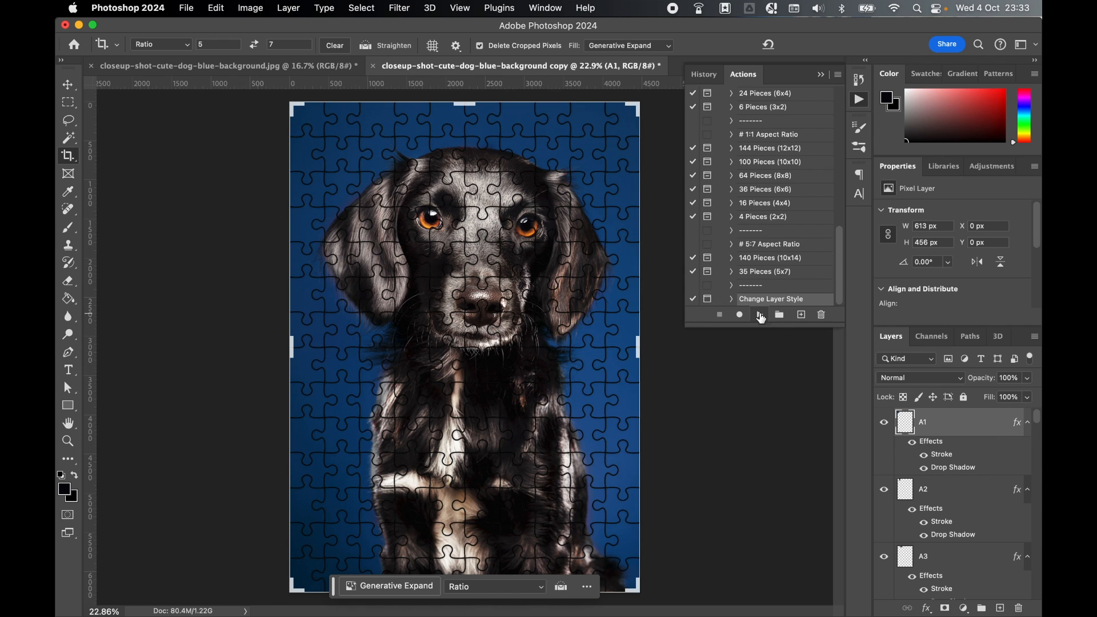
# Step: Replay Change Layer Style, continue through its prompt, then close the Layer Style dialog
pyautogui.click(759, 315)
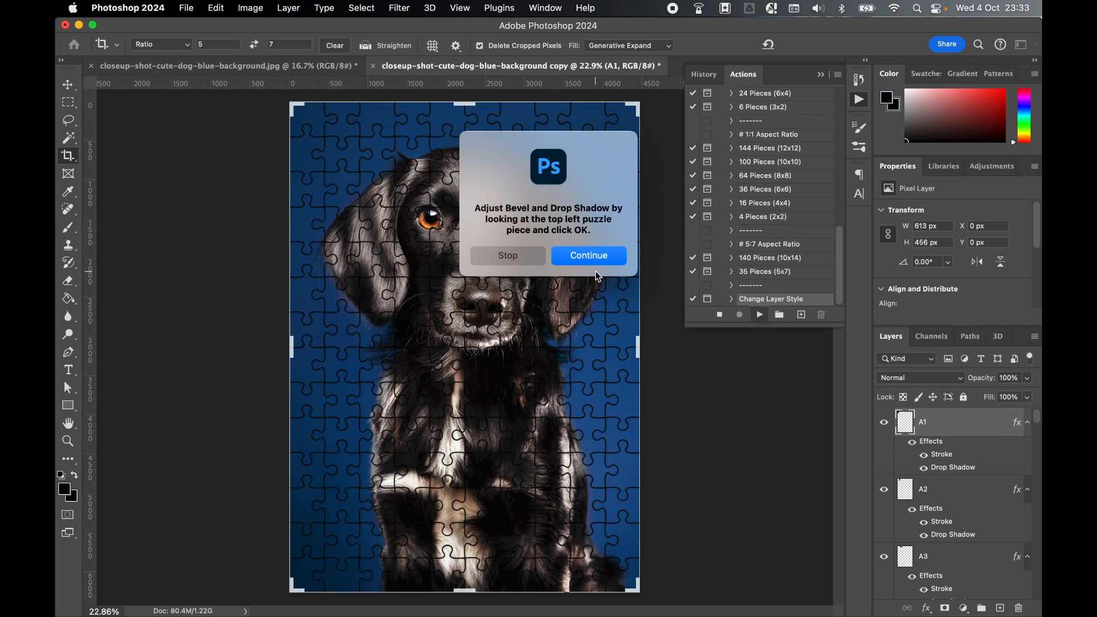
pyautogui.click(588, 256)
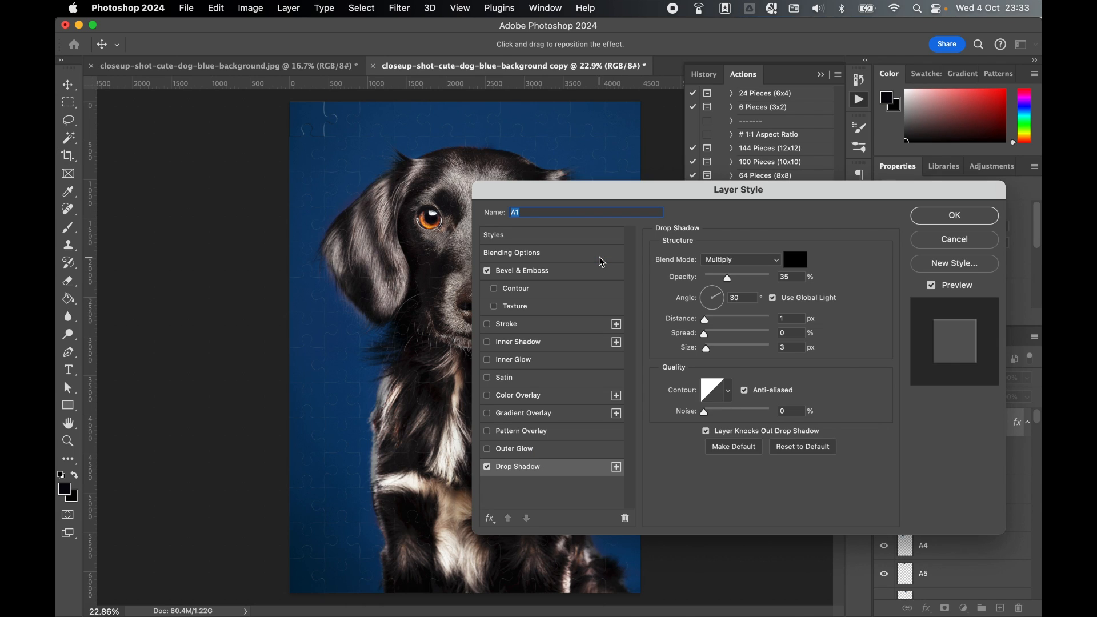
pyautogui.moveTo(537, 303)
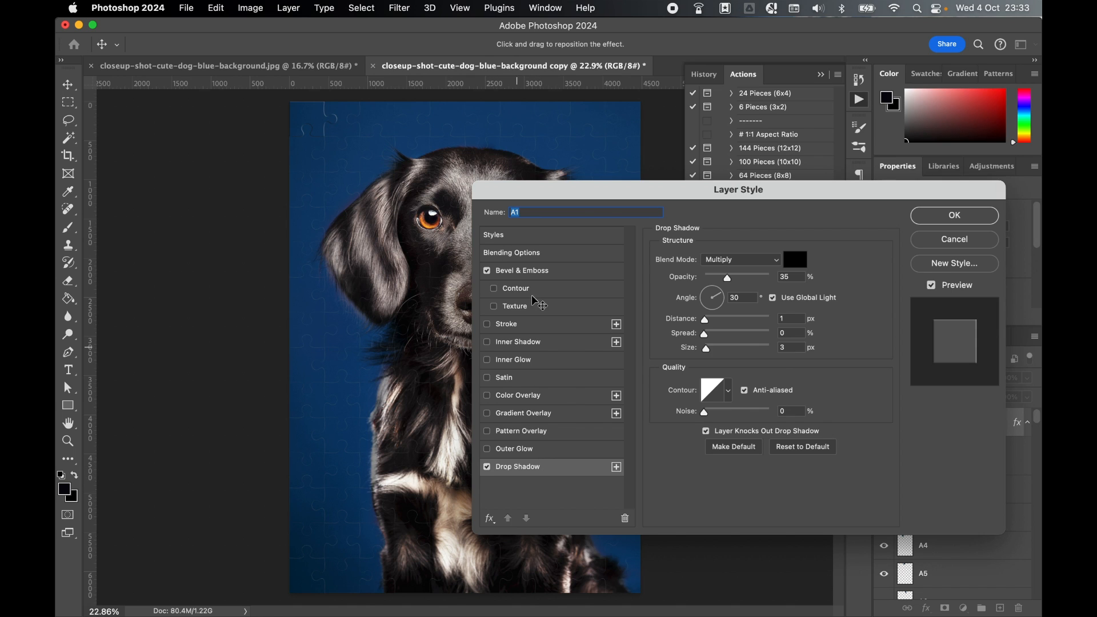
pyautogui.click(953, 215)
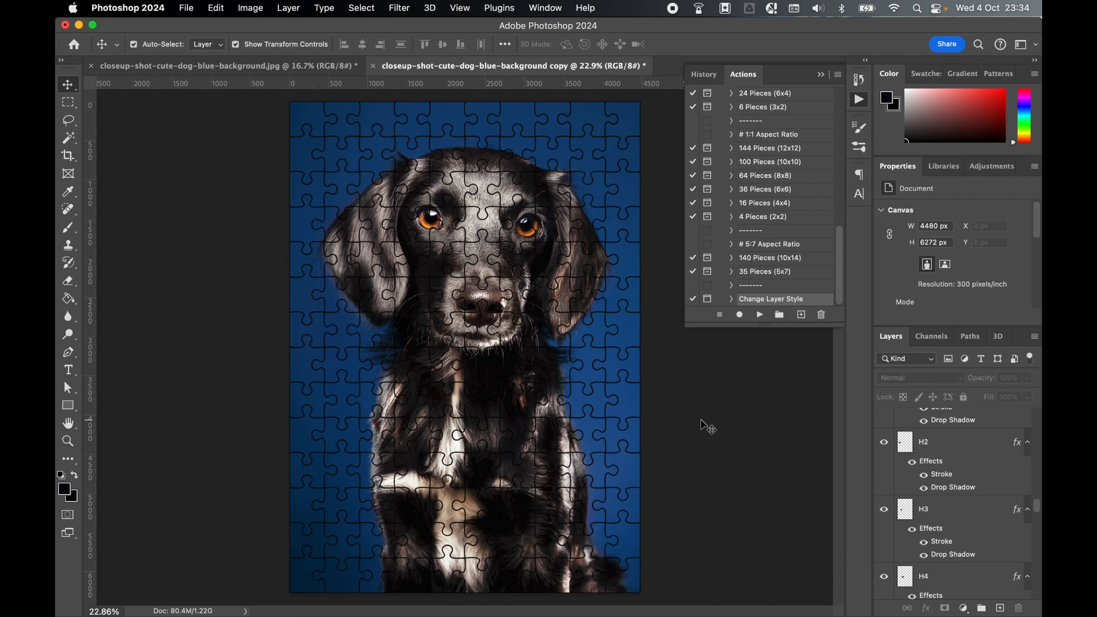